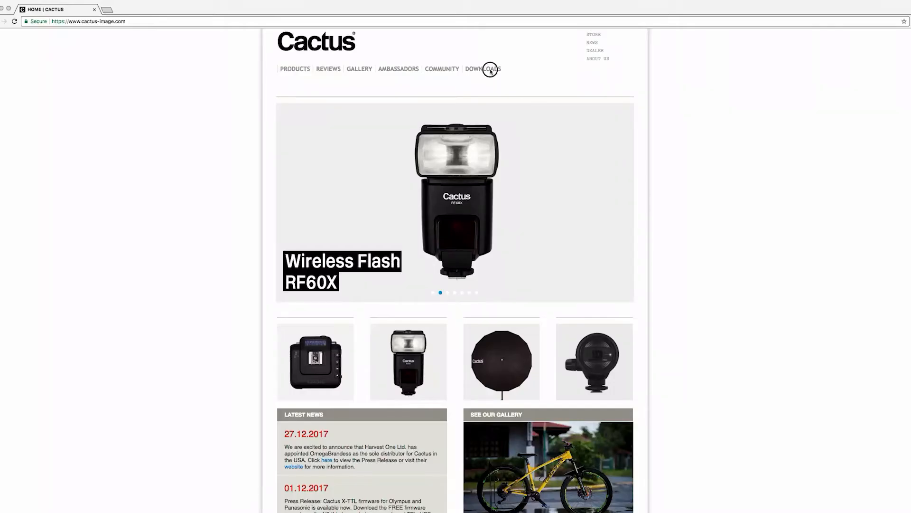
Step: Open the Cactus Downloads page and the V6 II Fujifilm quick start guide, then download Mac Firmware Updater V1.08
{"action": "left_click", "coordinate": [483, 69]}
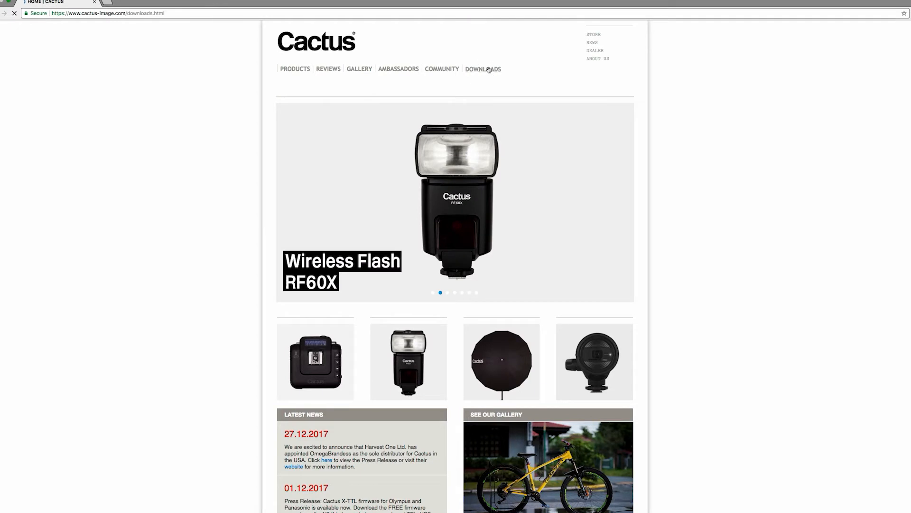
{"action": "left_click", "coordinate": [483, 68]}
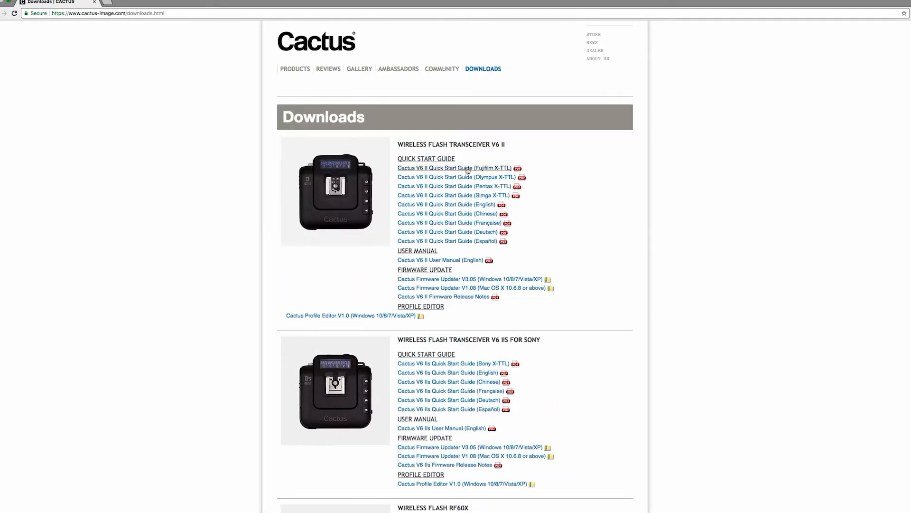
{"action": "left_click", "coordinate": [453, 168]}
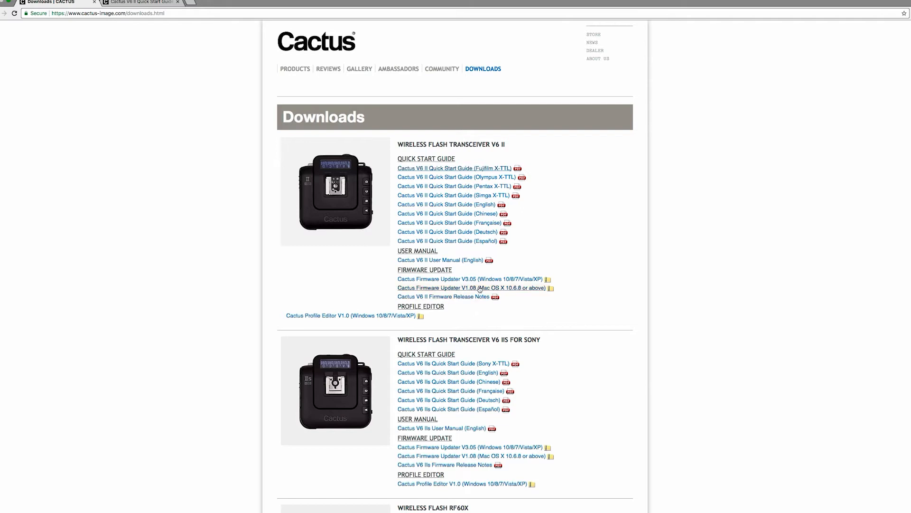
{"action": "left_click", "coordinate": [455, 168]}
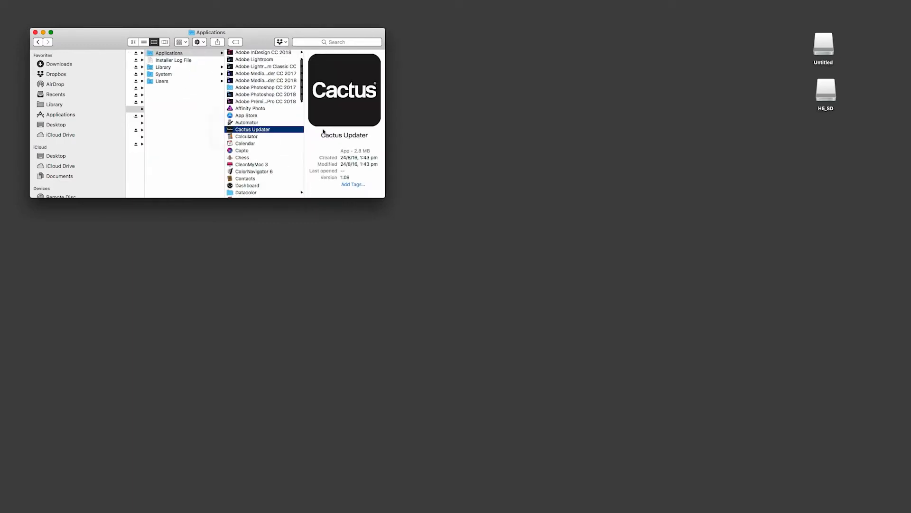
Step: Launch Cactus Updater from Applications and confirm the transceiver status reads Connected
{"action": "double_click", "coordinate": [253, 129]}
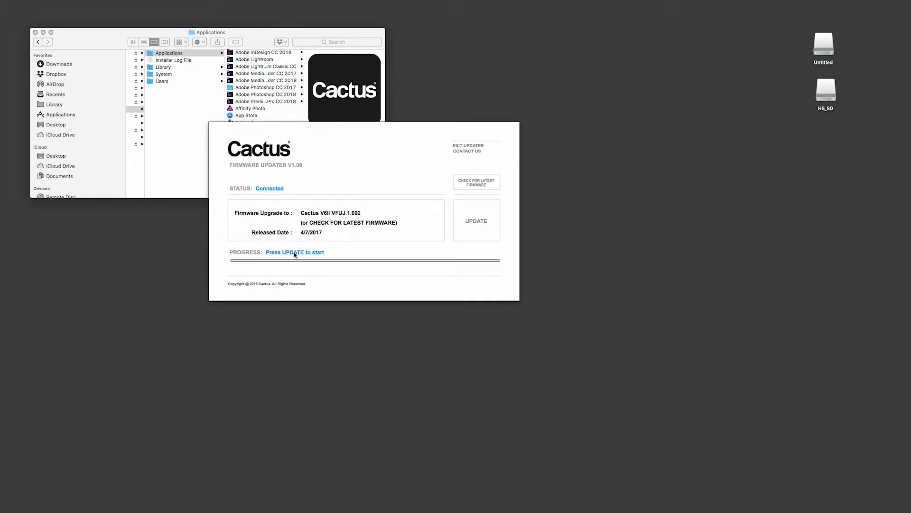
{"action": "left_click", "coordinate": [476, 221]}
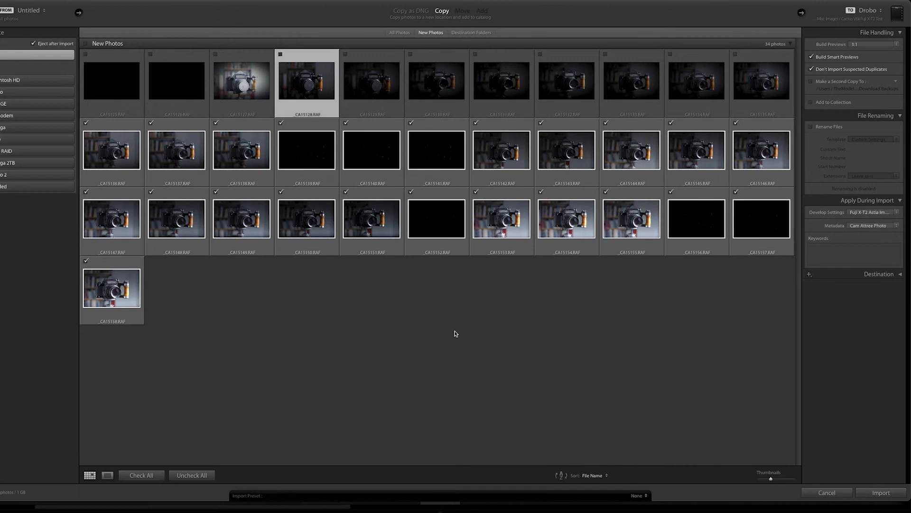
{"action": "mouse_move", "coordinate": [859, 470]}
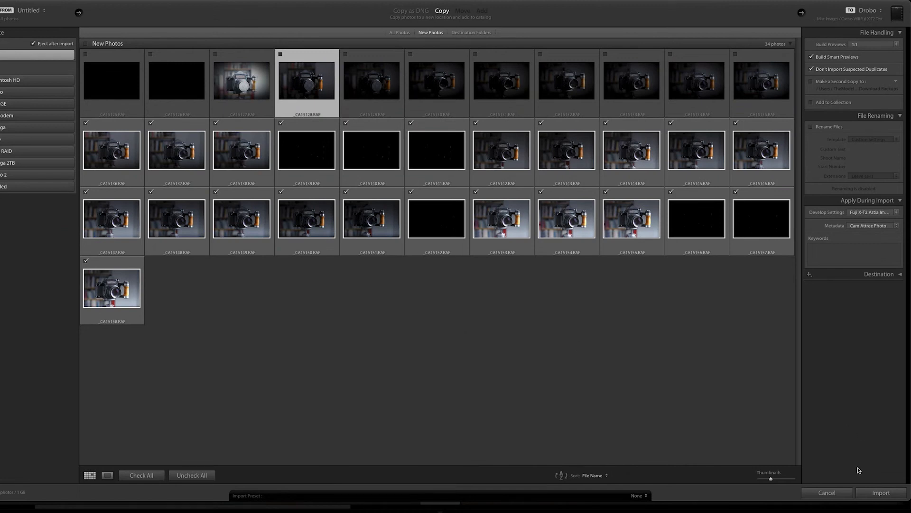
Step: Import the 23 checked new test photos into the Cactus V6II Fuji X-T2 Test folder
{"action": "left_click", "coordinate": [880, 492]}
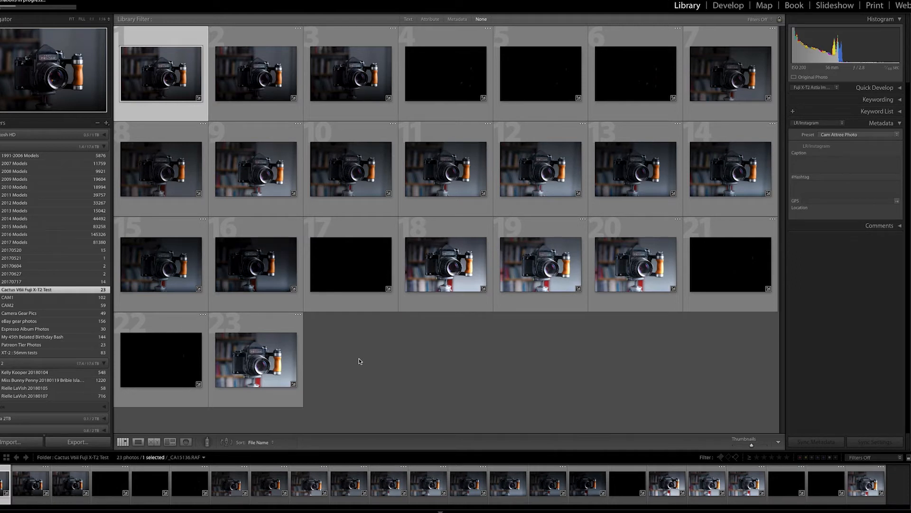
{"action": "mouse_move", "coordinate": [298, 237]}
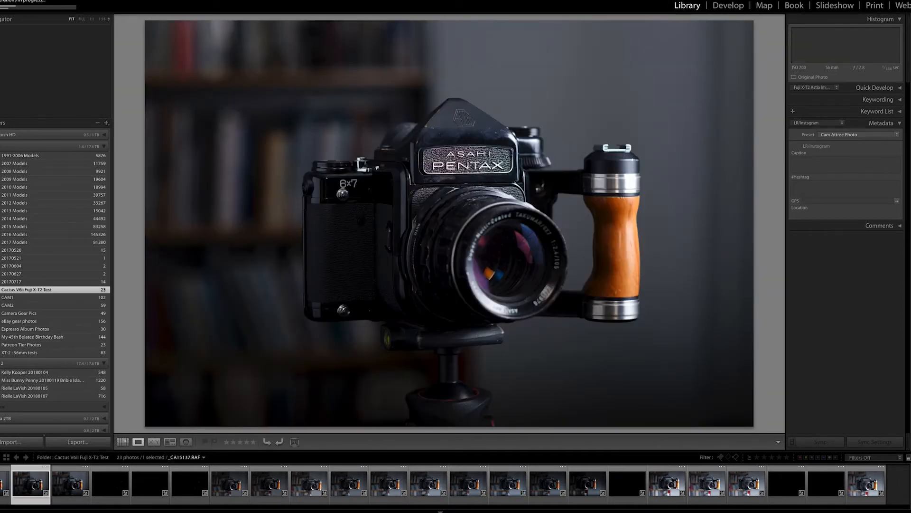
Step: Step through filmstrip thumbnails to the nearly black _CA15141.RAF shot in Loupe view
{"action": "left_click", "coordinate": [70, 484]}
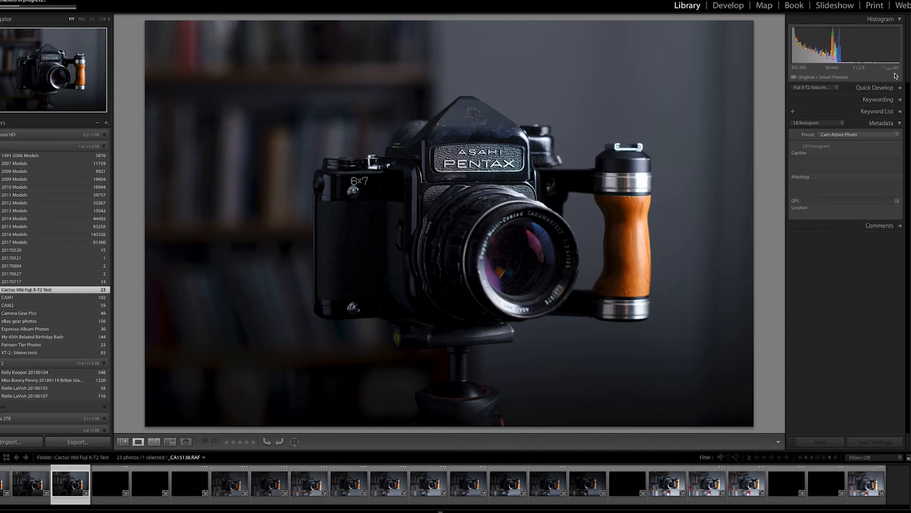
{"action": "mouse_move", "coordinate": [850, 74]}
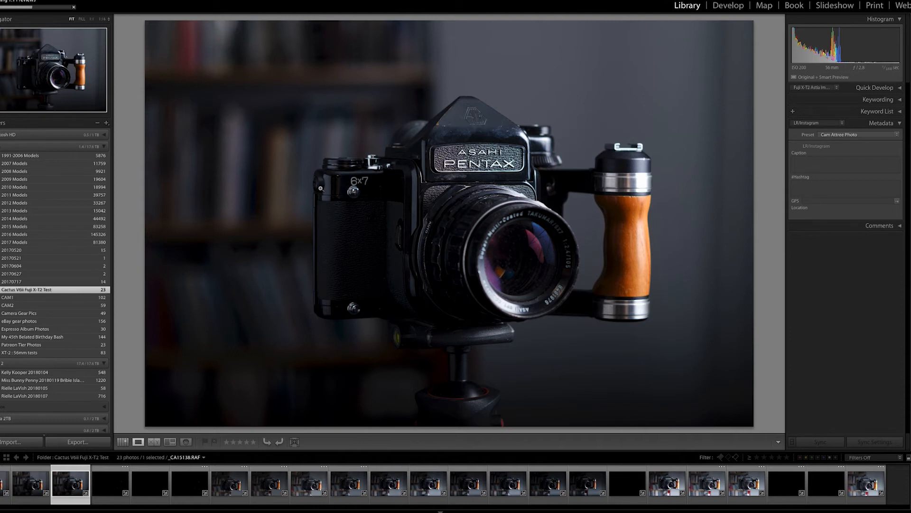
{"action": "left_click", "coordinate": [109, 483]}
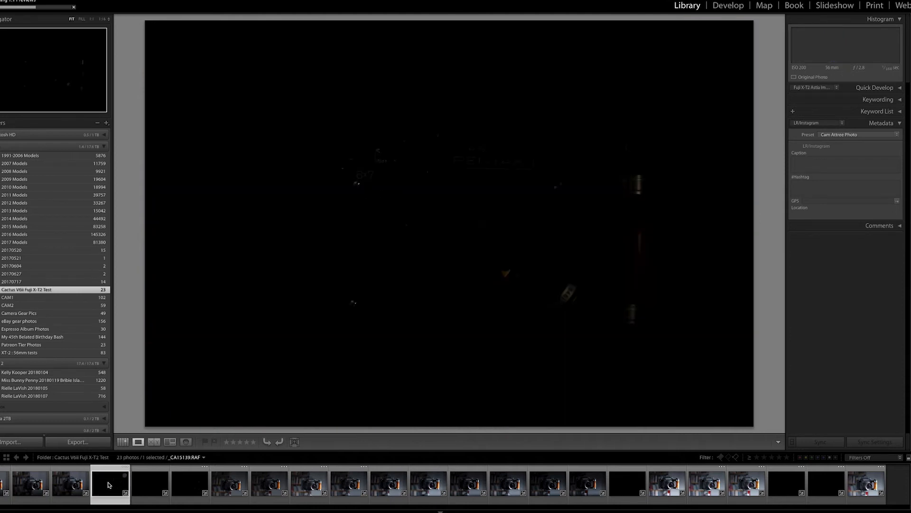
{"action": "left_click", "coordinate": [150, 482]}
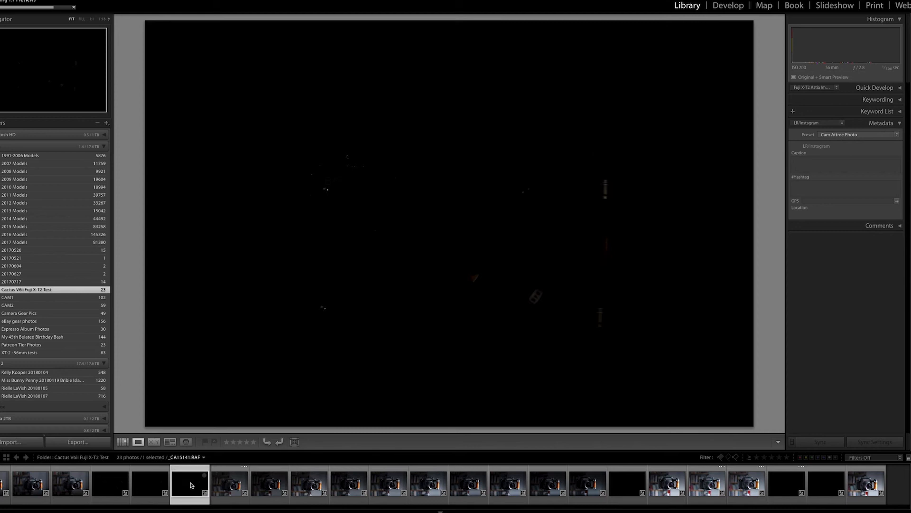
{"action": "mouse_move", "coordinate": [191, 485]}
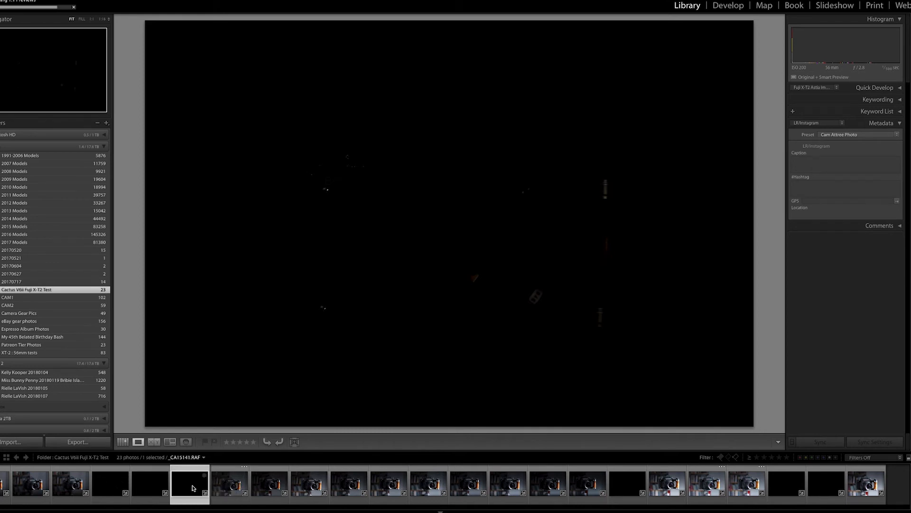
{"action": "left_click", "coordinate": [228, 484]}
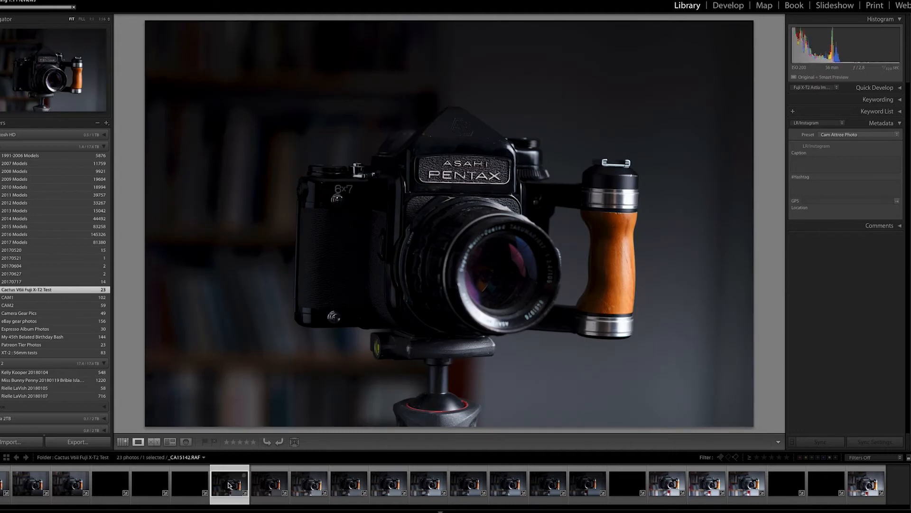
{"action": "mouse_move", "coordinate": [229, 485]}
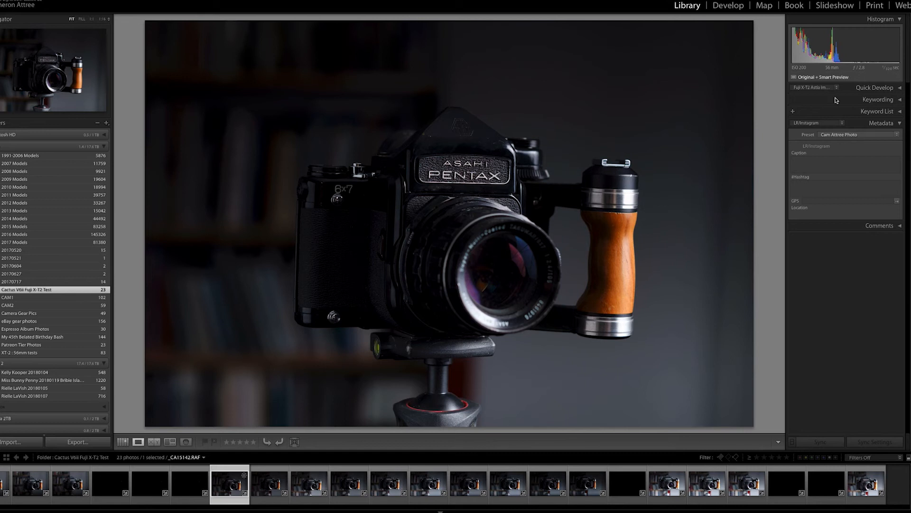
{"action": "mouse_move", "coordinate": [376, 283]}
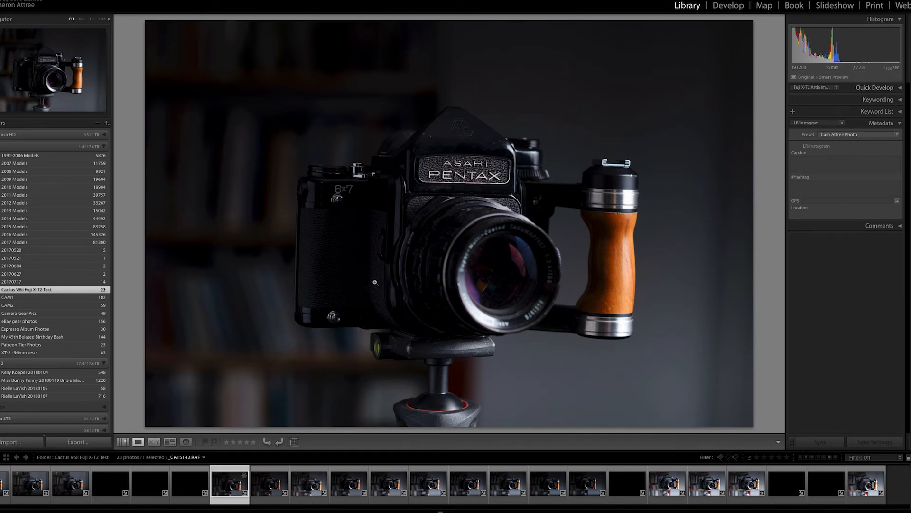
{"action": "mouse_move", "coordinate": [544, 80]}
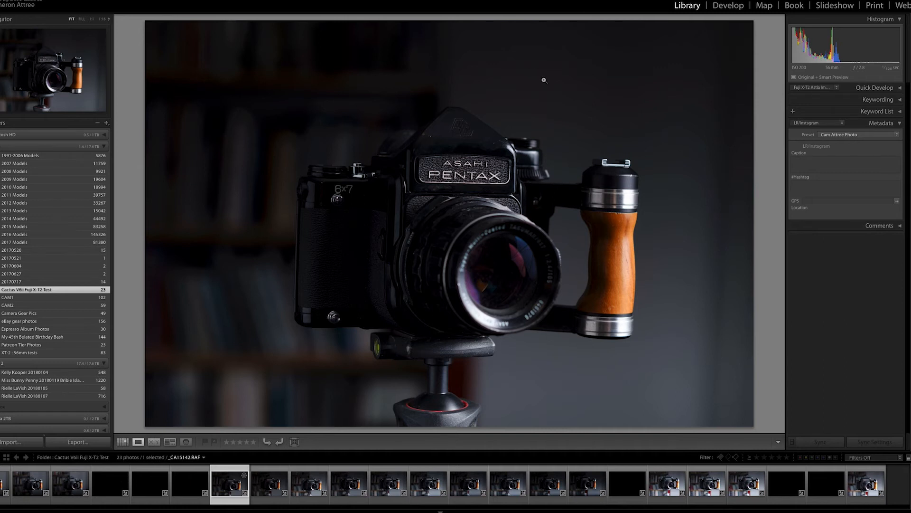
{"action": "mouse_move", "coordinate": [516, 92]}
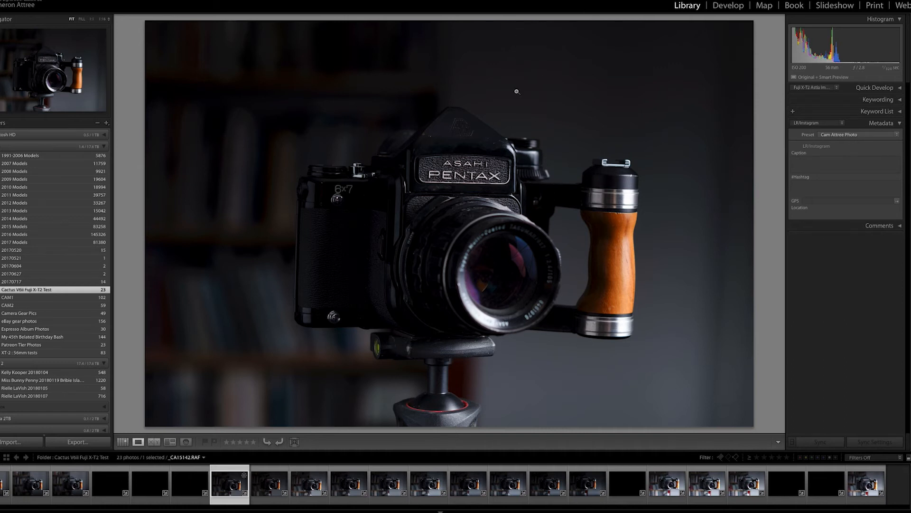
{"action": "mouse_move", "coordinate": [546, 419]}
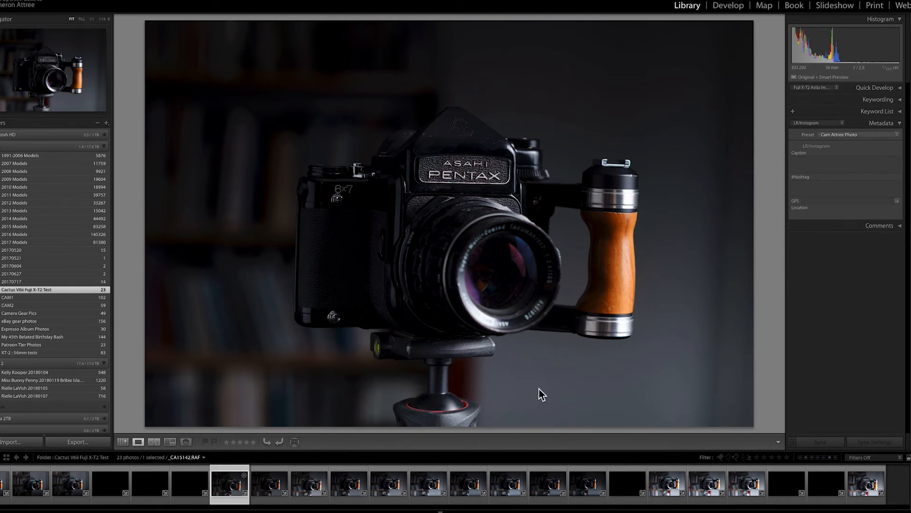
Step: Browse the following HSS test shots in the filmstrip, stepping back and forth between neighbours
{"action": "left_click", "coordinate": [269, 484]}
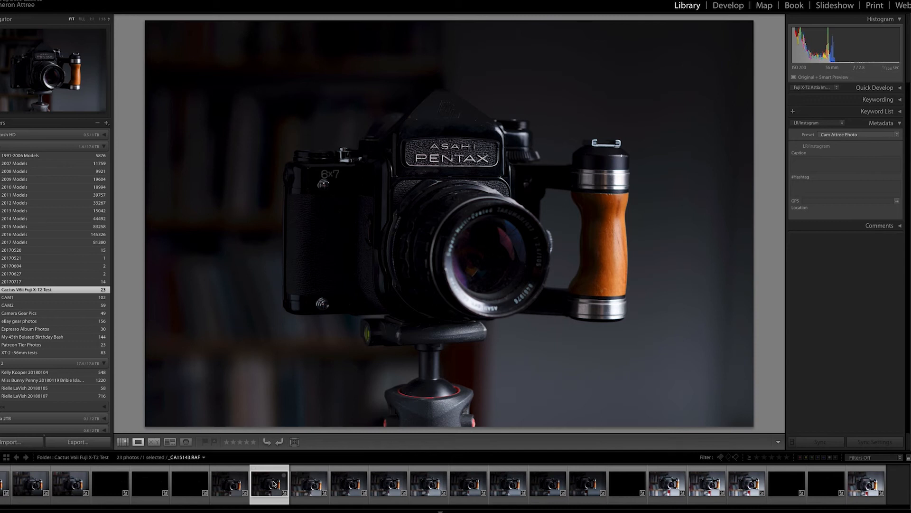
{"action": "left_click", "coordinate": [308, 484]}
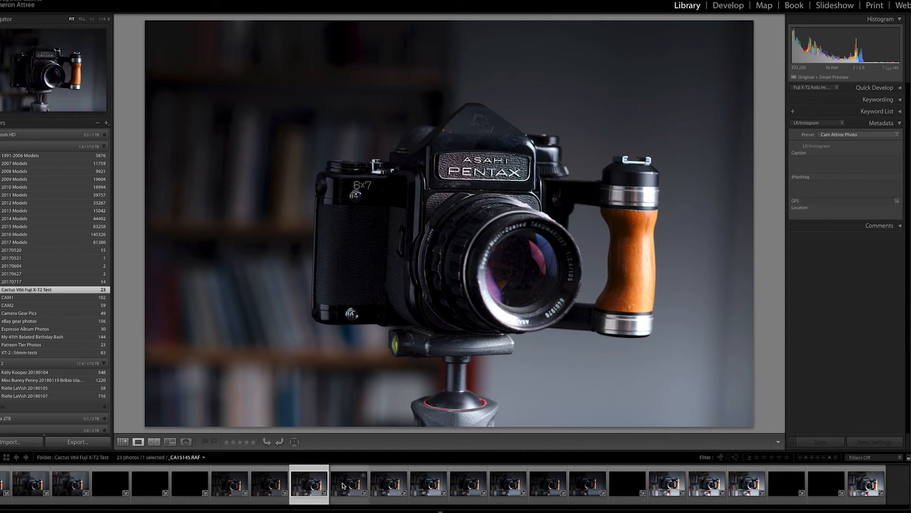
{"action": "mouse_move", "coordinate": [346, 485]}
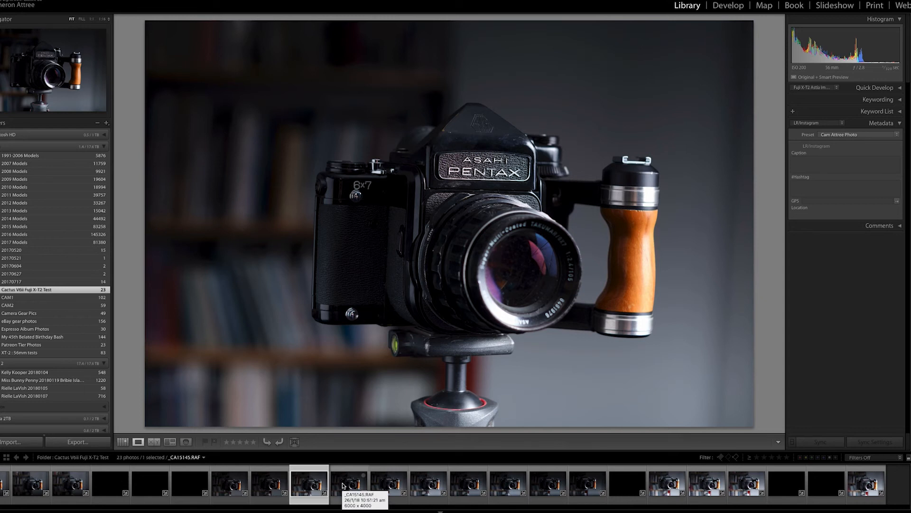
{"action": "left_click", "coordinate": [349, 483]}
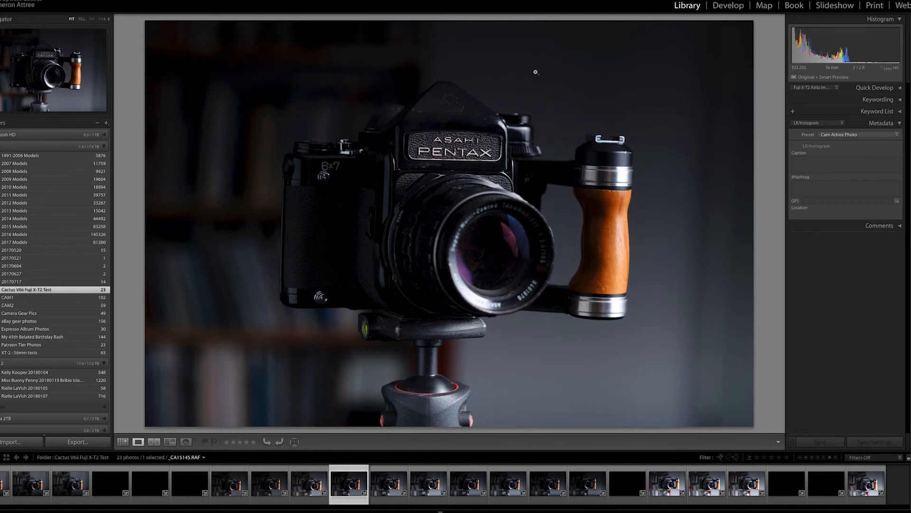
{"action": "left_click", "coordinate": [468, 483]}
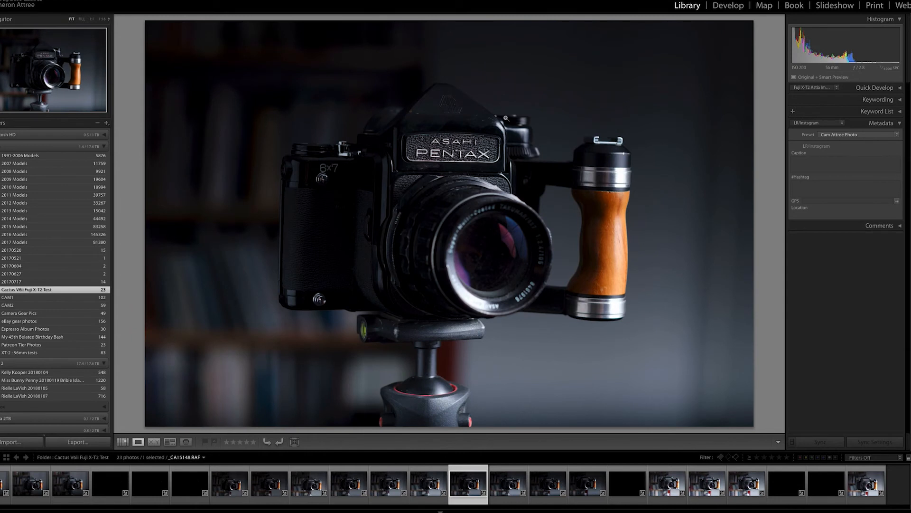
{"action": "left_click", "coordinate": [507, 483]}
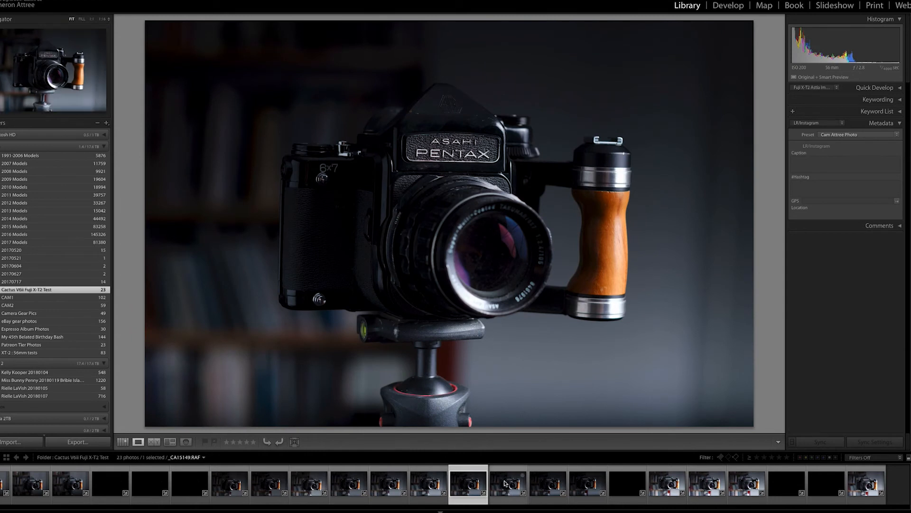
{"action": "left_click", "coordinate": [428, 485]}
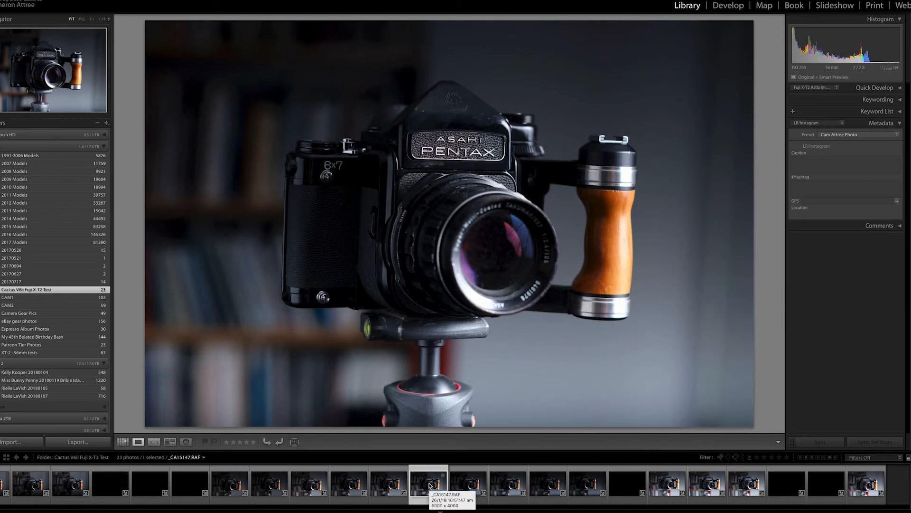
Step: Compare _CA15148, _CA15149, _CA15151 and the brighter _CA15154, then open _CA15148.RAF in Develop
{"action": "left_click", "coordinate": [468, 482]}
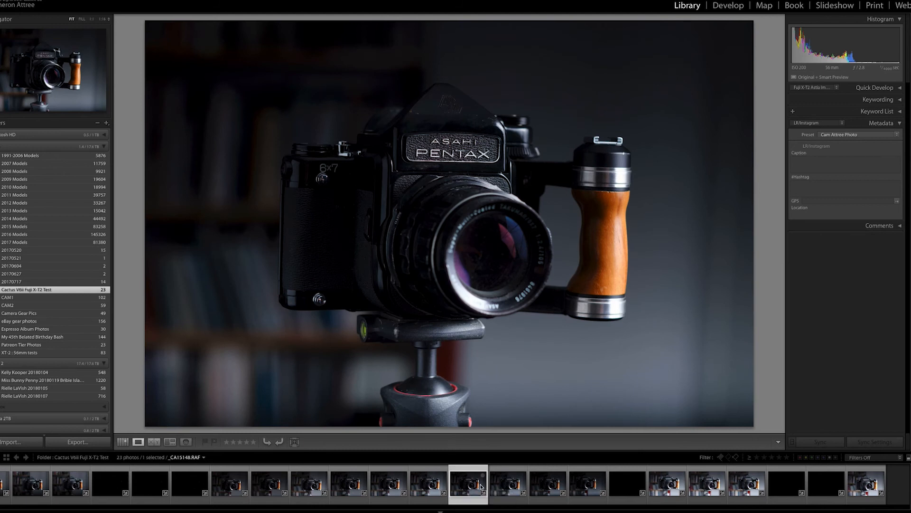
{"action": "left_click", "coordinate": [507, 485]}
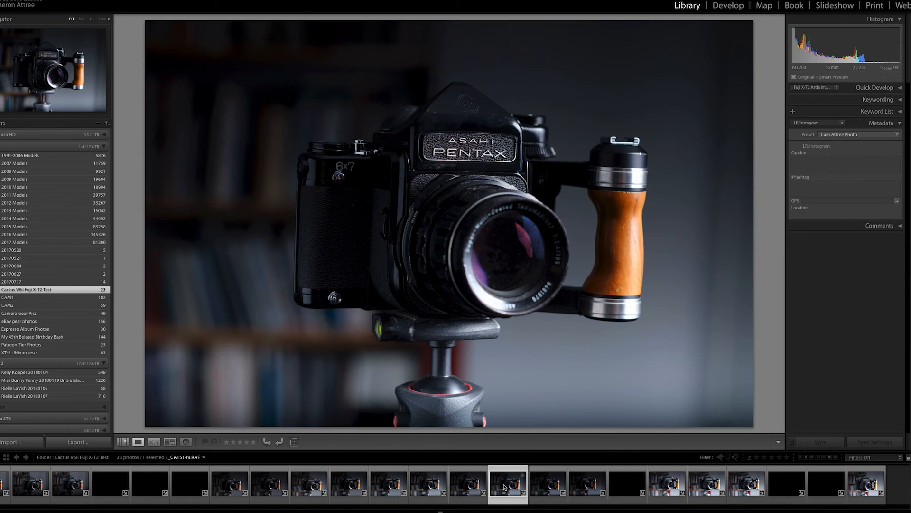
{"action": "left_click", "coordinate": [547, 485]}
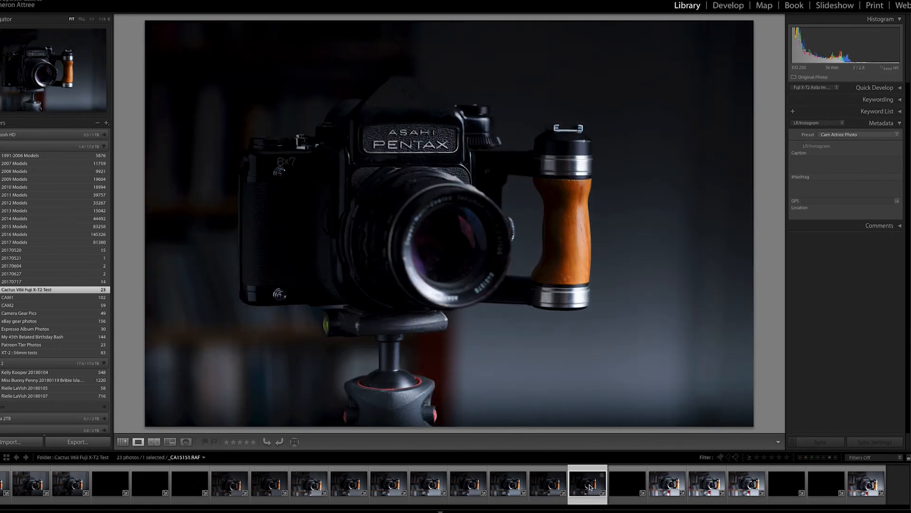
{"action": "left_click", "coordinate": [666, 484]}
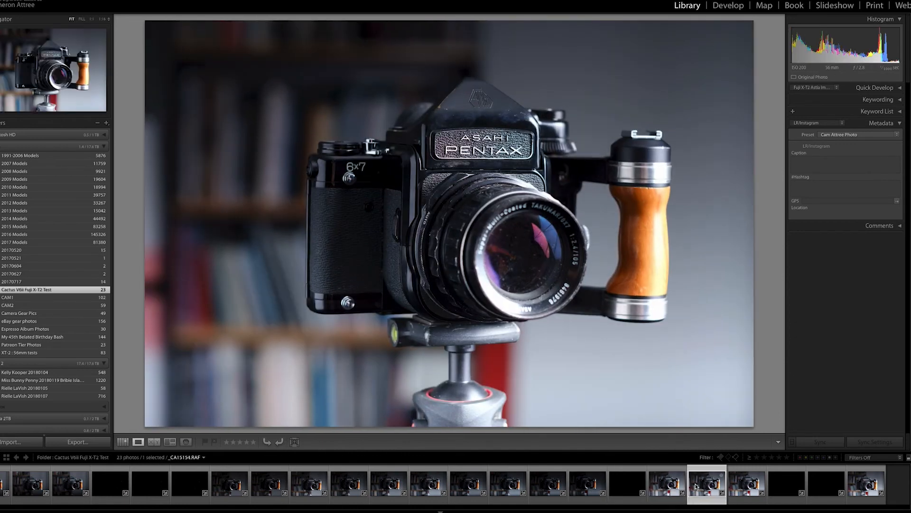
{"action": "left_click", "coordinate": [508, 485]}
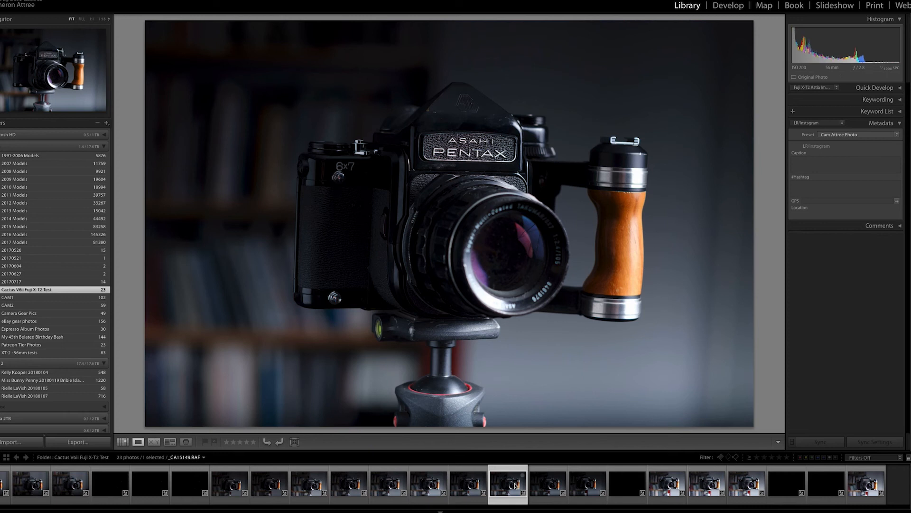
{"action": "left_click", "coordinate": [469, 484]}
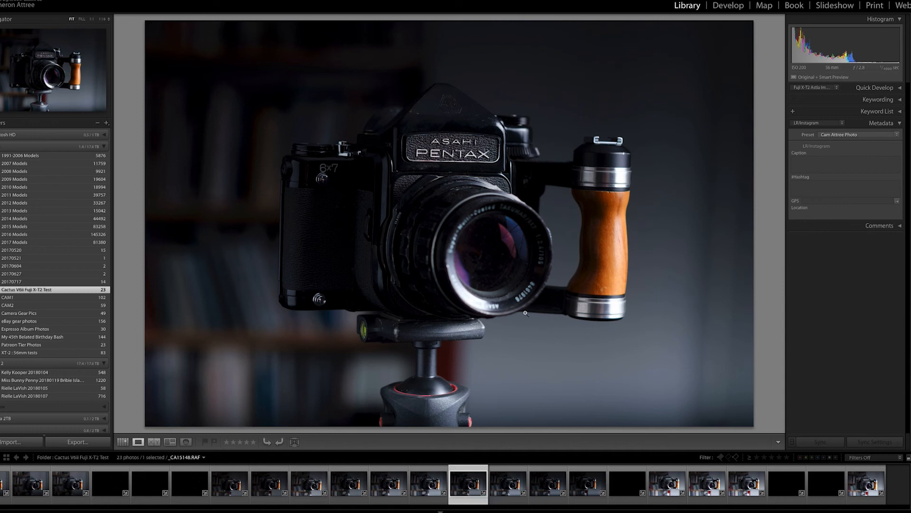
{"action": "mouse_move", "coordinate": [569, 65]}
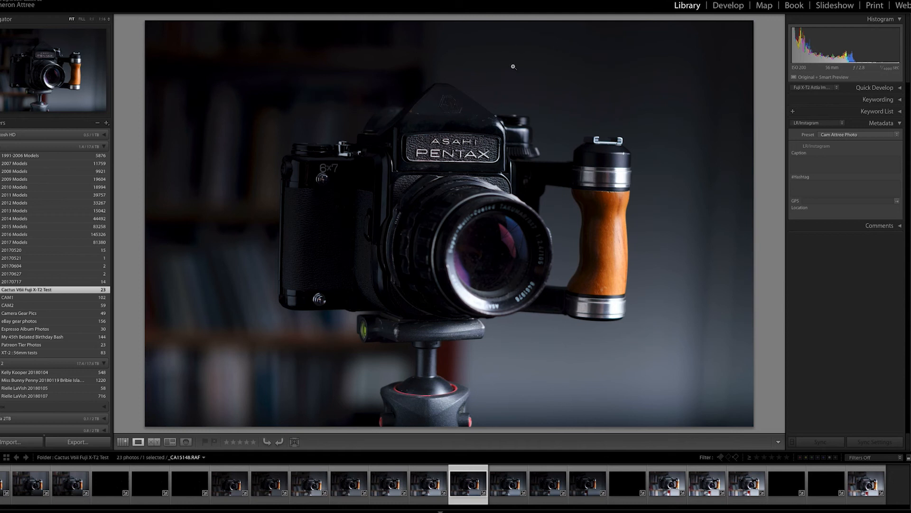
{"action": "mouse_move", "coordinate": [484, 200]}
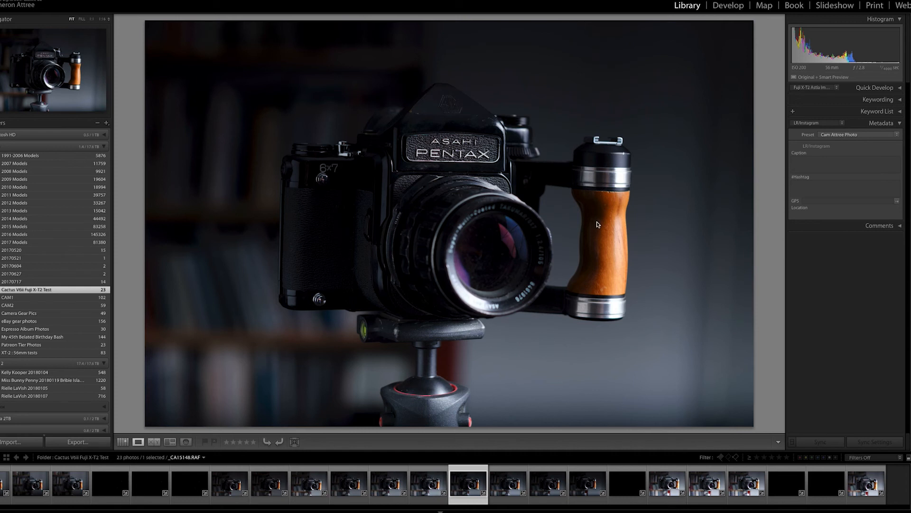
{"action": "left_click", "coordinate": [727, 5]}
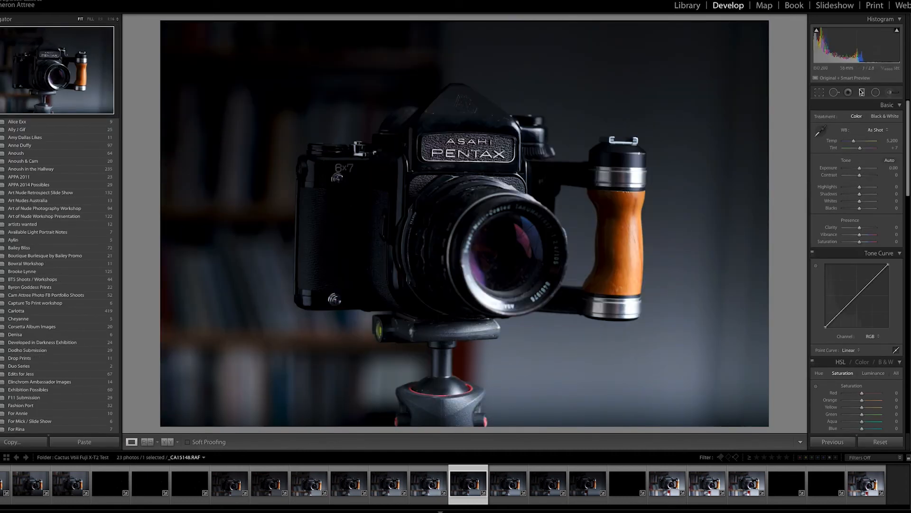
Step: Drag a graduated filter down from the top edge of _CA15148.RAF with Exposure +1.00
{"action": "left_click", "coordinate": [862, 91]}
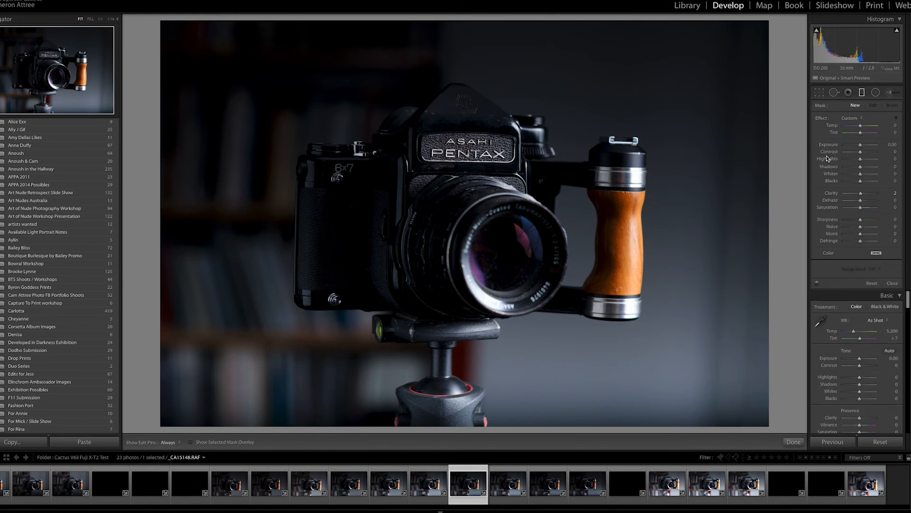
{"action": "left_click_drag", "start_coordinate": [860, 144], "coordinate": [862, 144]}
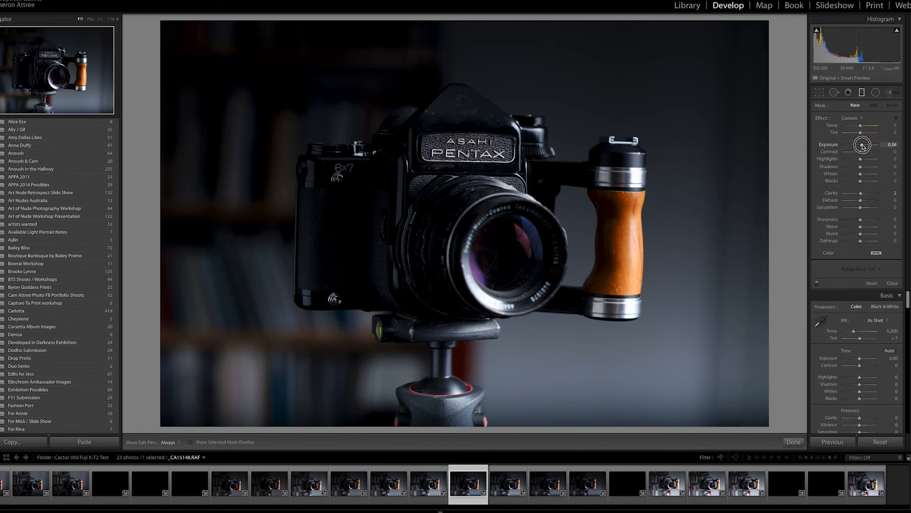
{"action": "left_click_drag", "start_coordinate": [862, 145], "coordinate": [866, 146]}
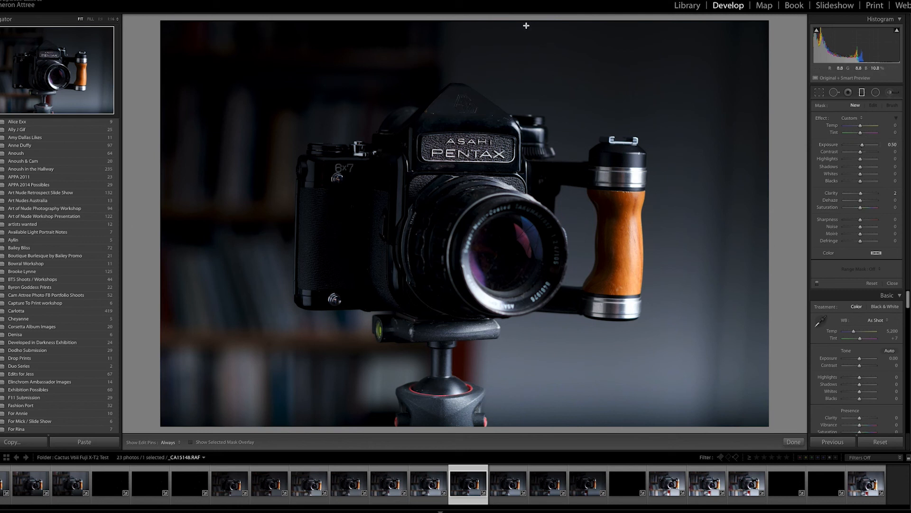
{"action": "left_click_drag", "start_coordinate": [526, 26], "coordinate": [522, 380]}
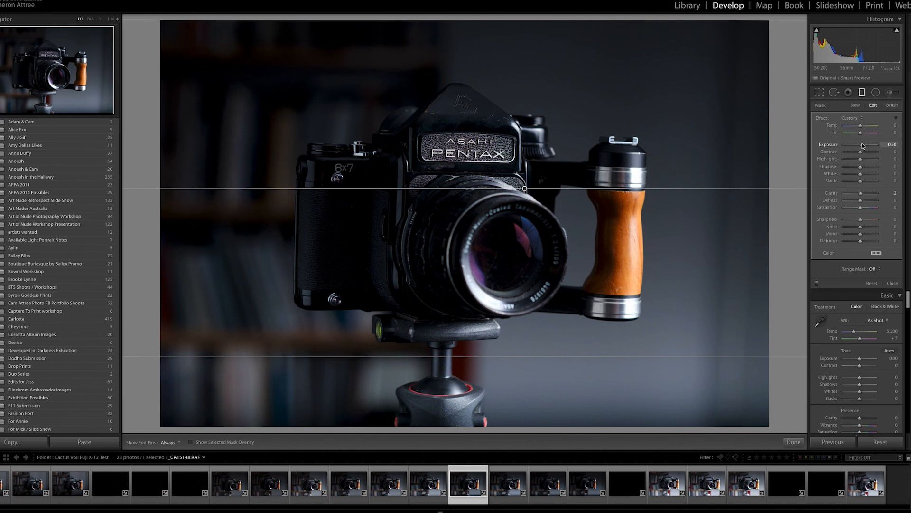
{"action": "left_click_drag", "start_coordinate": [866, 145], "coordinate": [880, 144]}
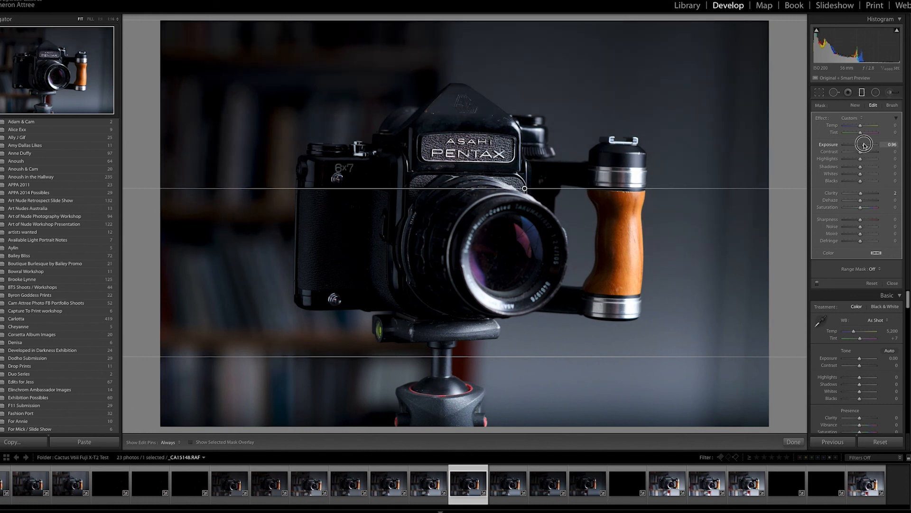
{"action": "left_click_drag", "start_coordinate": [863, 143], "coordinate": [866, 144]}
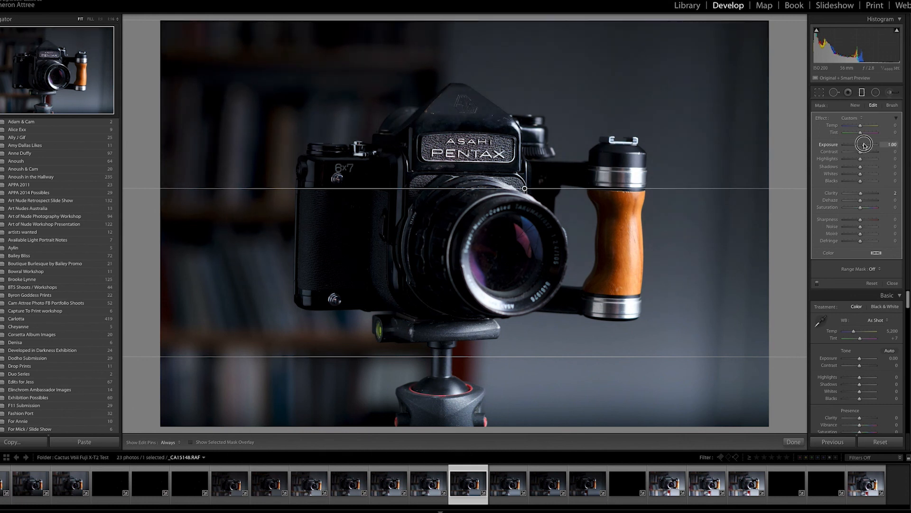